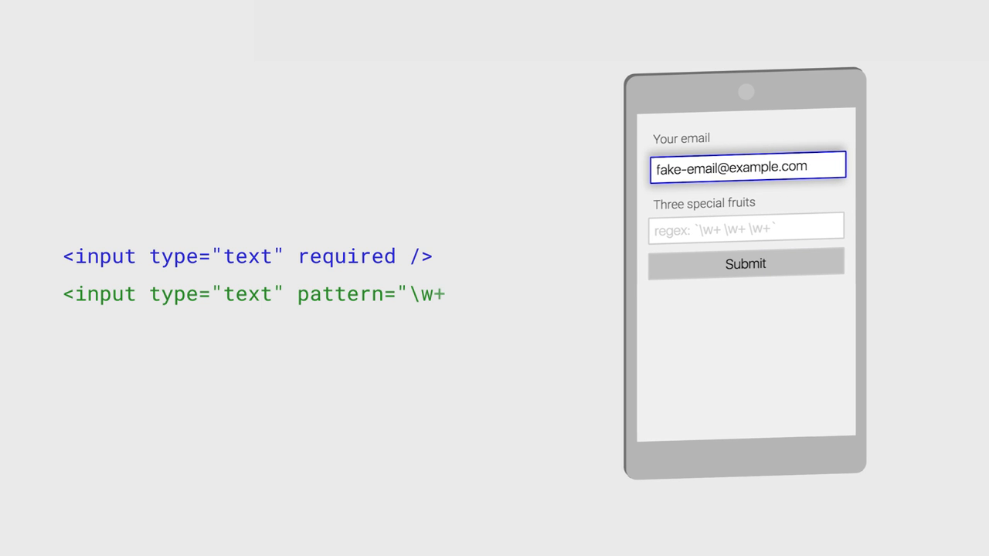
pyautogui.write('One')
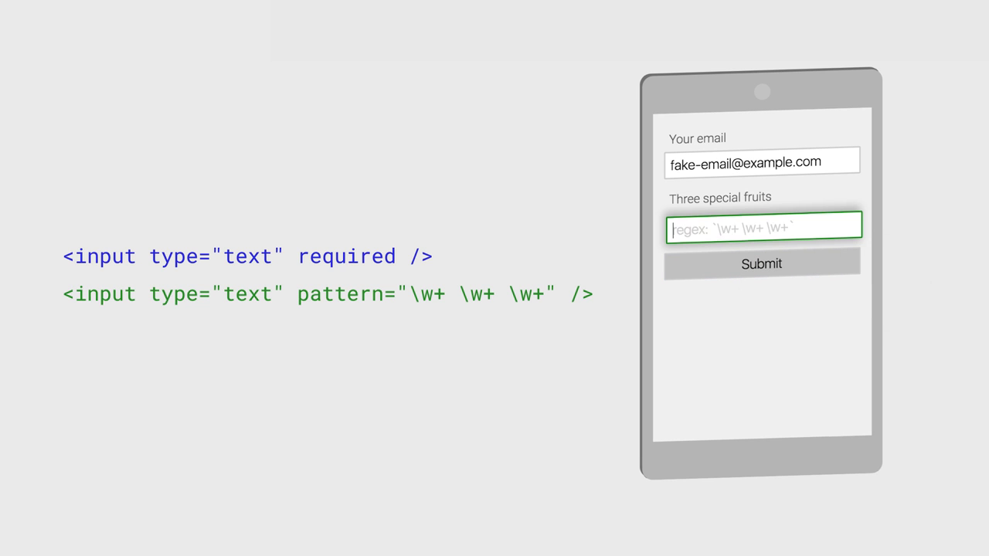
pyautogui.write('Berry Banana Bliss')
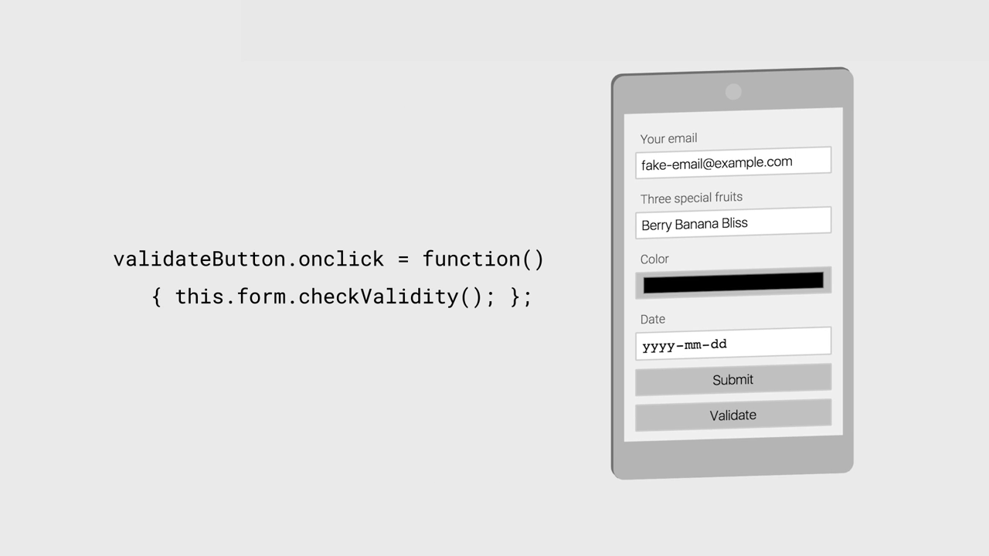
pyautogui.click(732, 415)
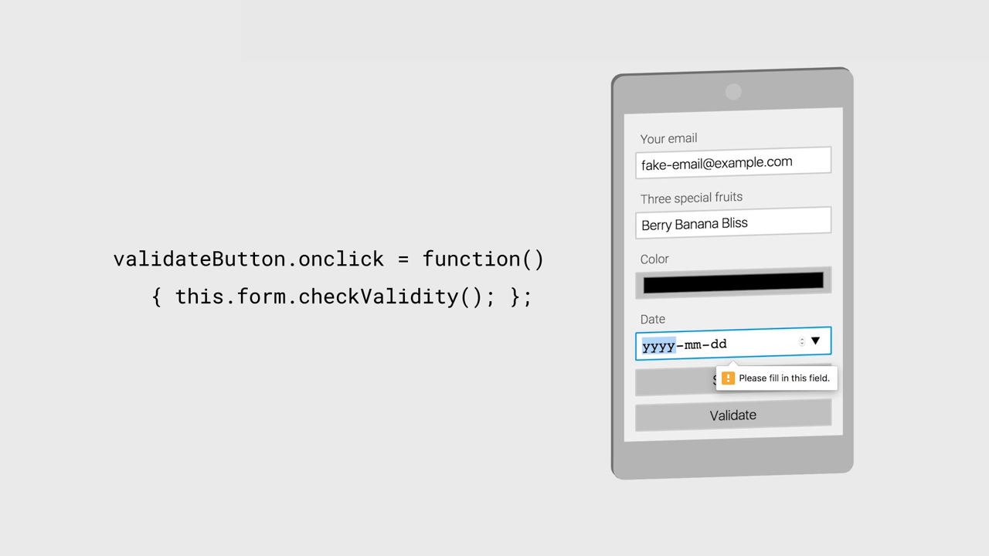